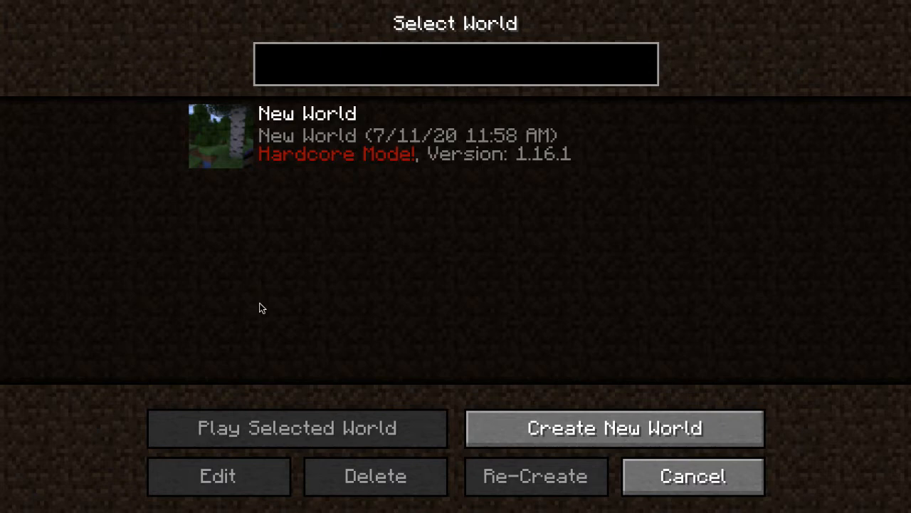
{"action": "mouse_move", "coordinate": [350, 181]}
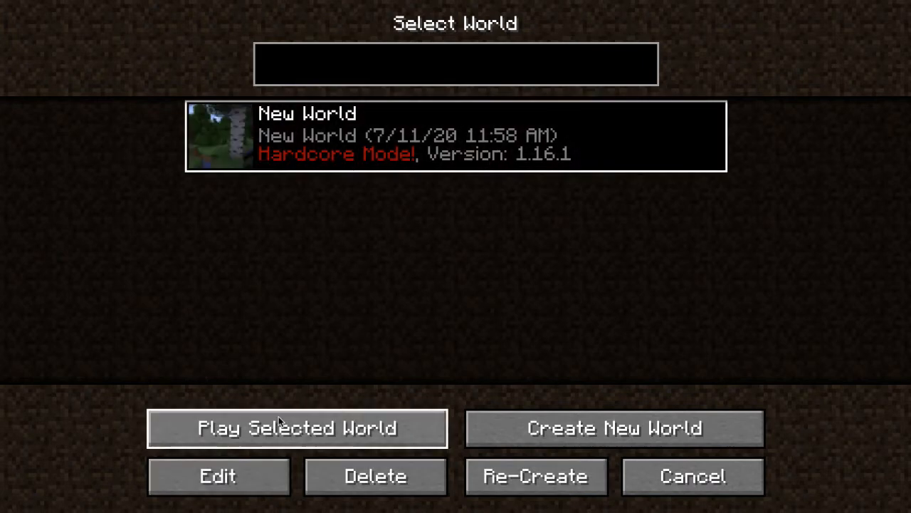
- Create a new Hardcore-mode world named New World 2
{"action": "left_click", "coordinate": [615, 428]}
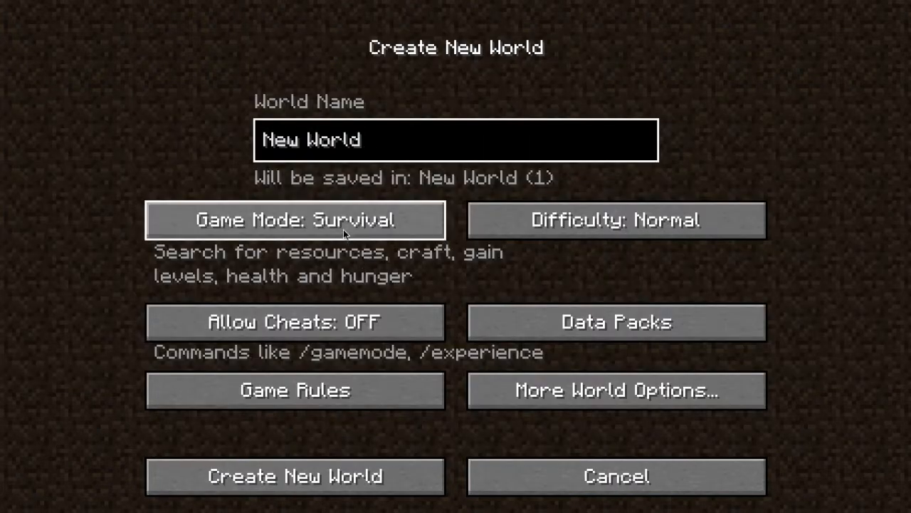
{"action": "left_click", "coordinate": [296, 220]}
{"action": "type", "text": " 2"}
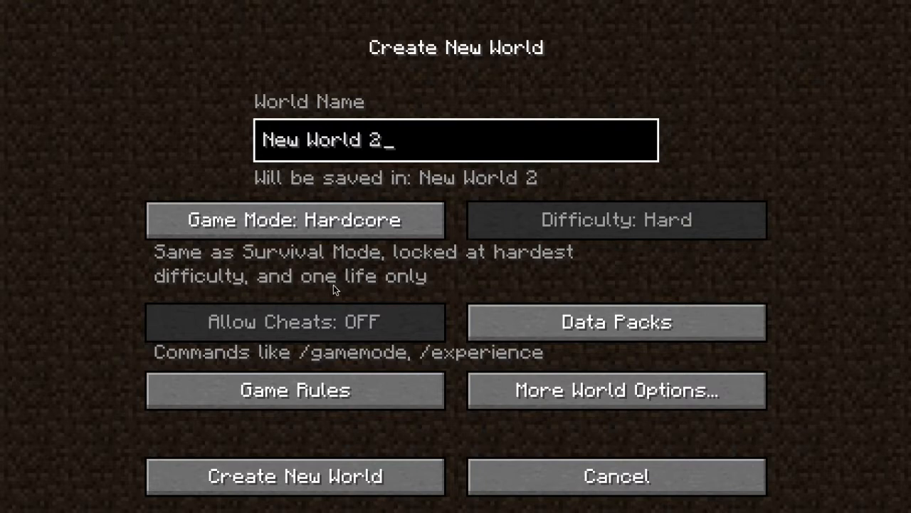
{"action": "mouse_move", "coordinate": [292, 328]}
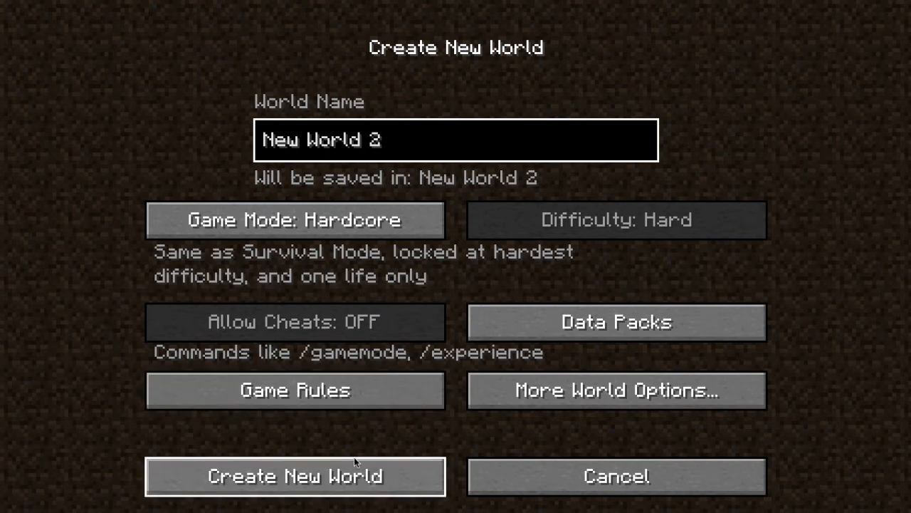
{"action": "left_click", "coordinate": [294, 476]}
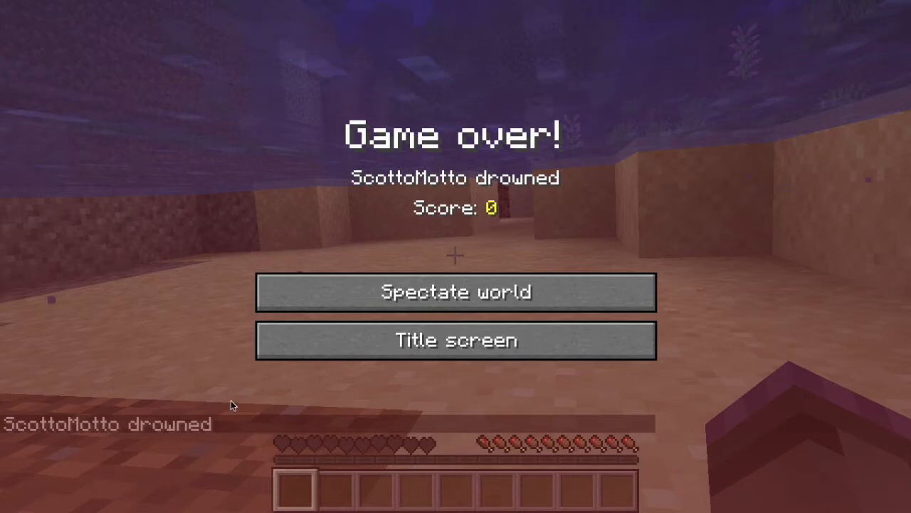
{"action": "mouse_move", "coordinate": [286, 367]}
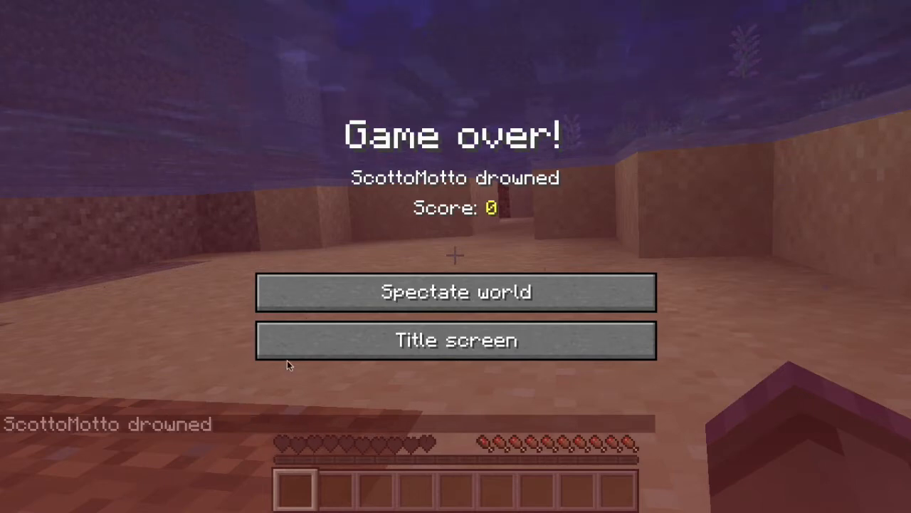
{"action": "mouse_move", "coordinate": [337, 358]}
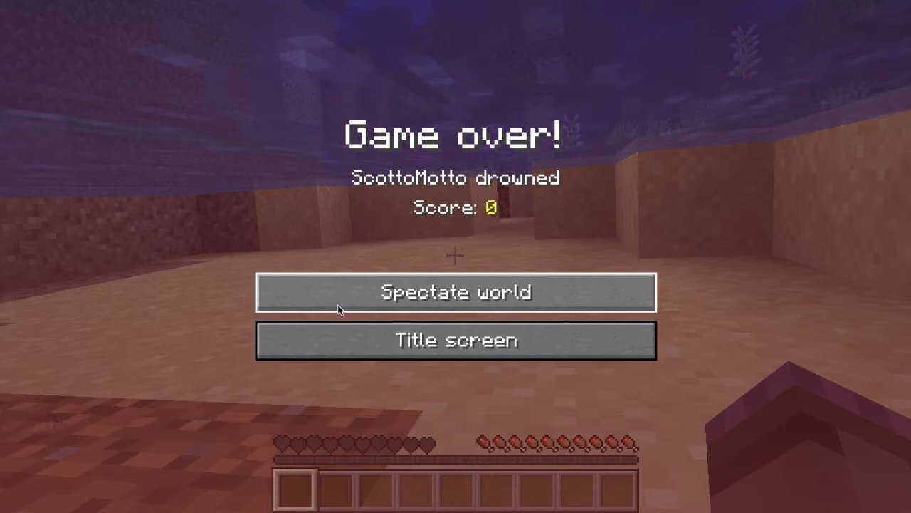
- Spectate the dead world, then open it to LAN with Allow Cheats on
{"action": "left_click", "coordinate": [455, 291]}
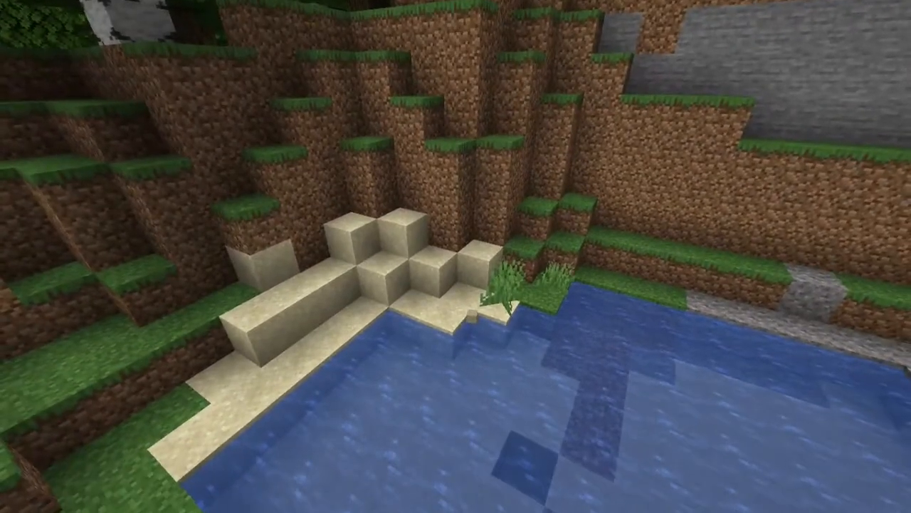
{"action": "key", "text": "Escape"}
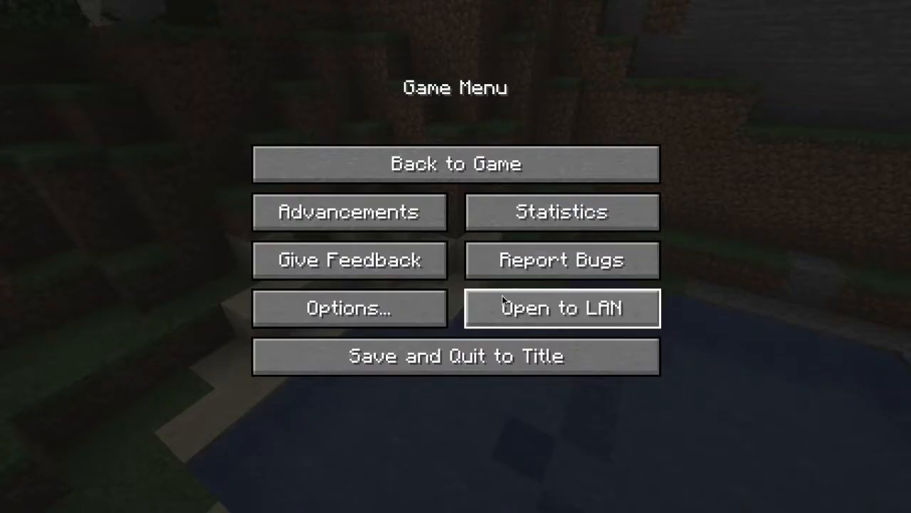
{"action": "left_click", "coordinate": [562, 308]}
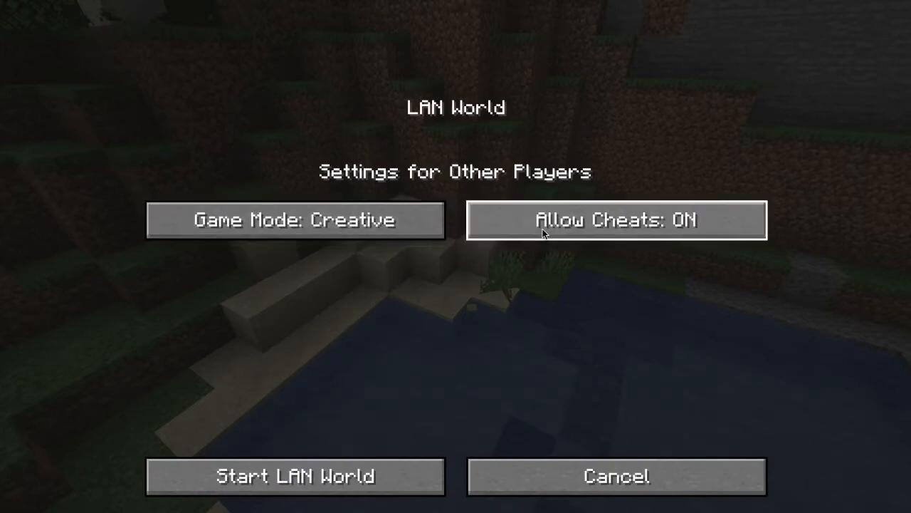
{"action": "mouse_move", "coordinate": [319, 229]}
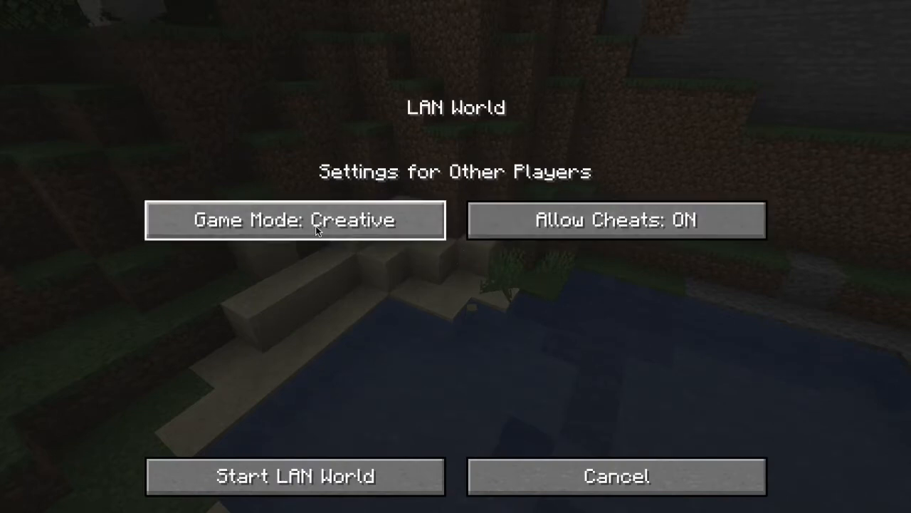
{"action": "mouse_move", "coordinate": [409, 228]}
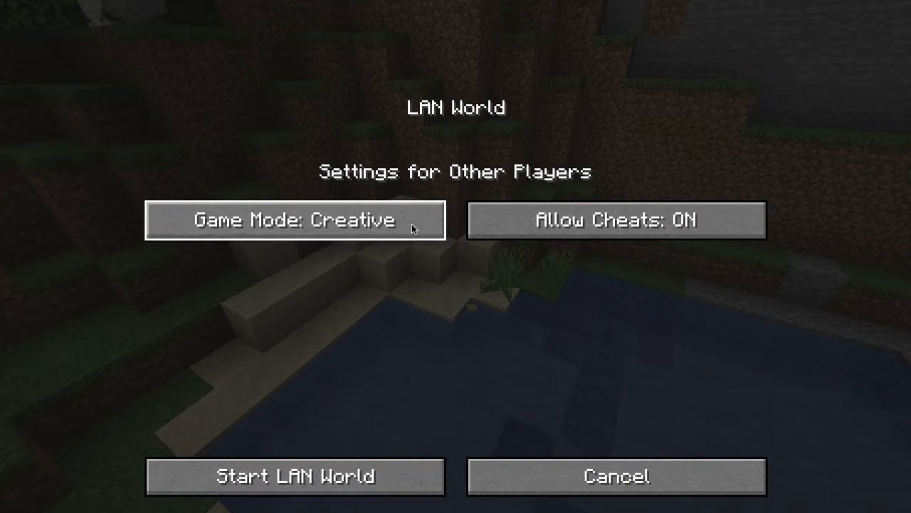
{"action": "mouse_move", "coordinate": [377, 340]}
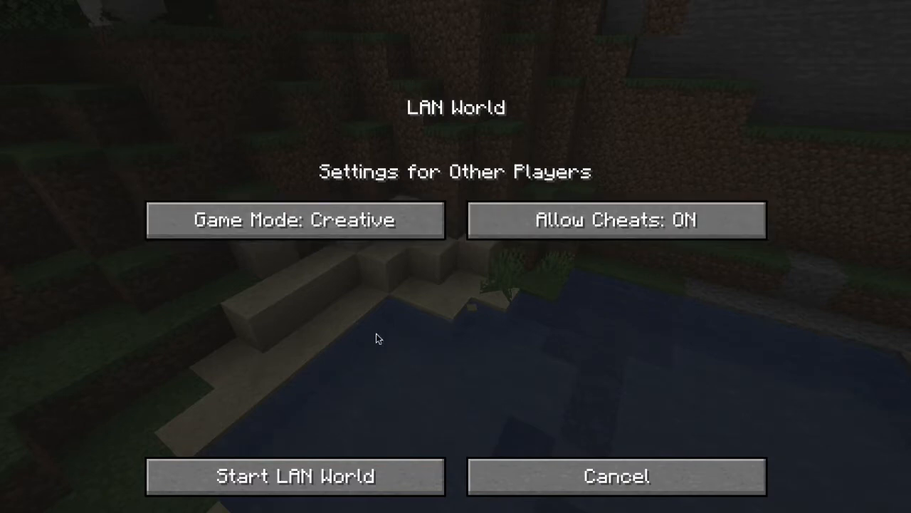
{"action": "left_click", "coordinate": [292, 476]}
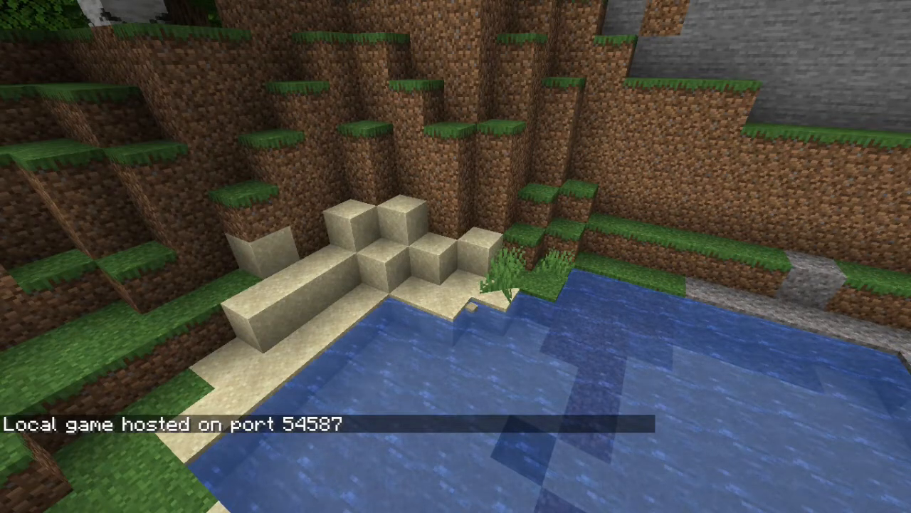
- Run /gamemode spectator then /gamemode survival in chat, and pause the game
{"action": "type", "text": "/gamemode"}
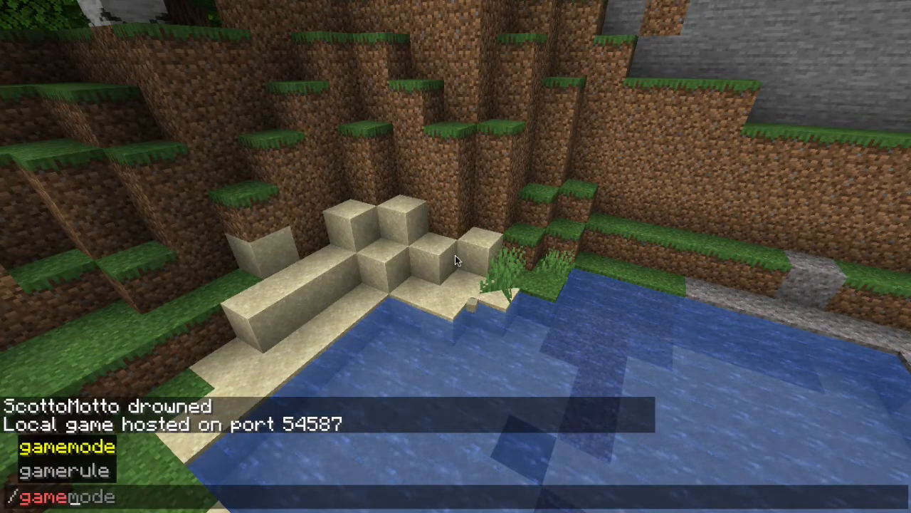
{"action": "type", "text": "pectator"}
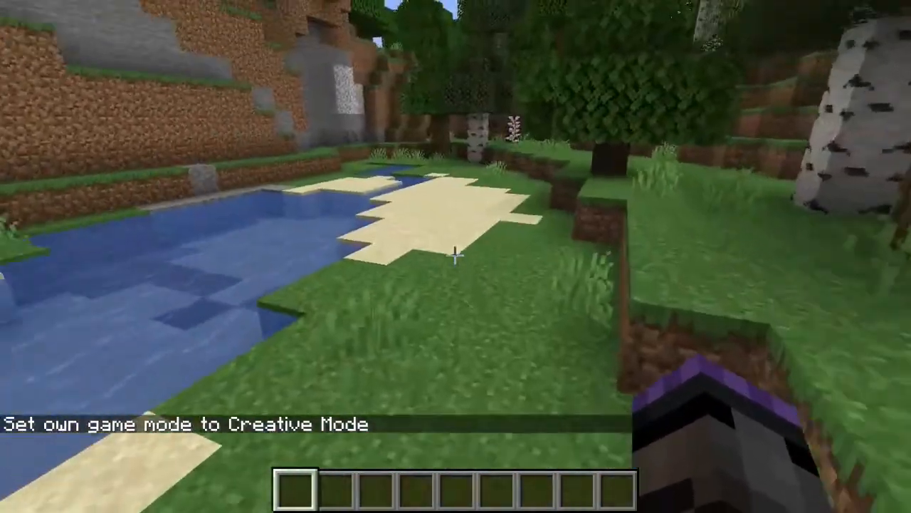
{"action": "type", "text": "/gamemode"}
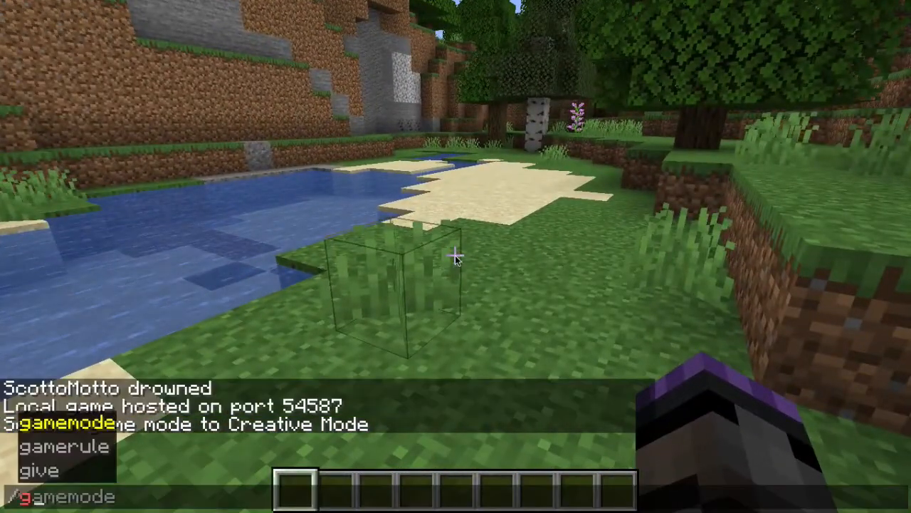
{"action": "type", "text": "survival"}
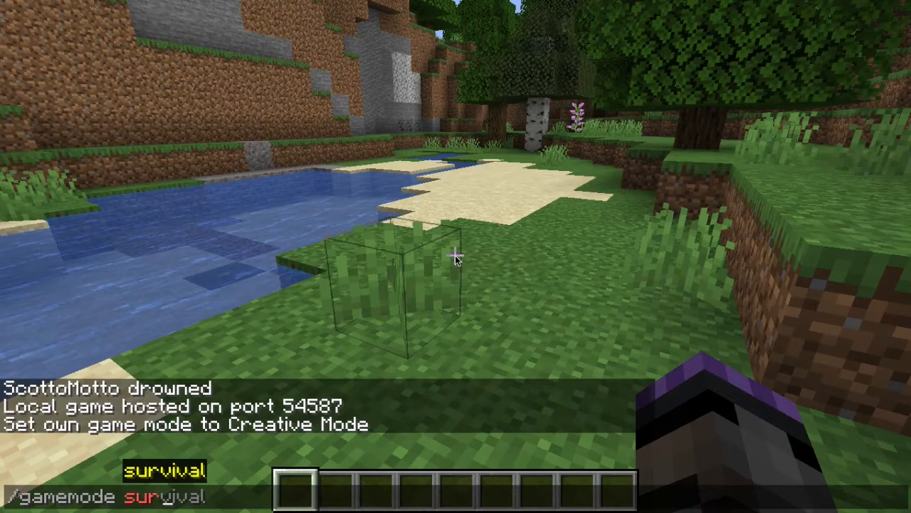
{"action": "key", "text": "enter"}
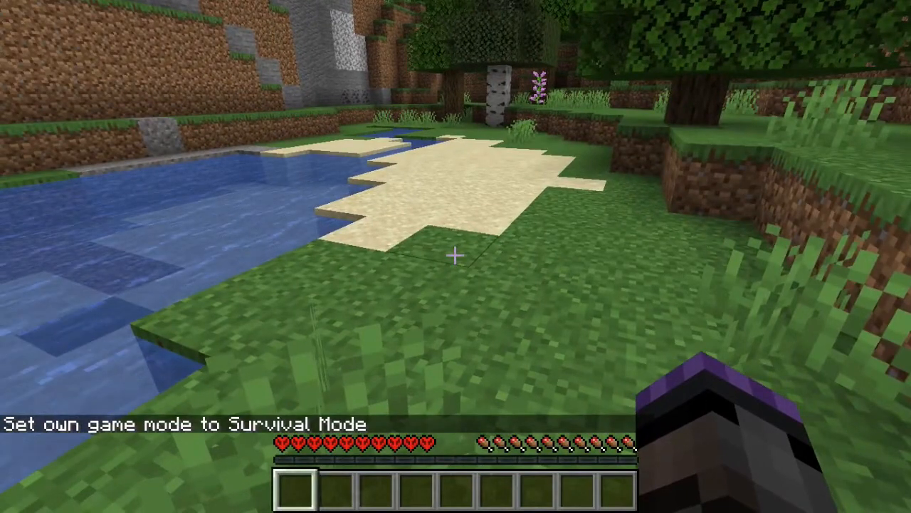
{"action": "key", "text": "Escape"}
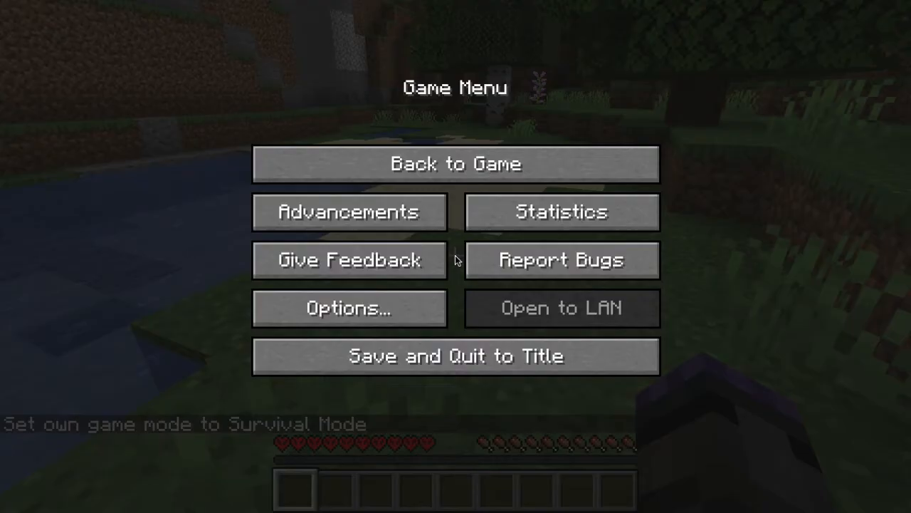
{"action": "mouse_move", "coordinate": [464, 346]}
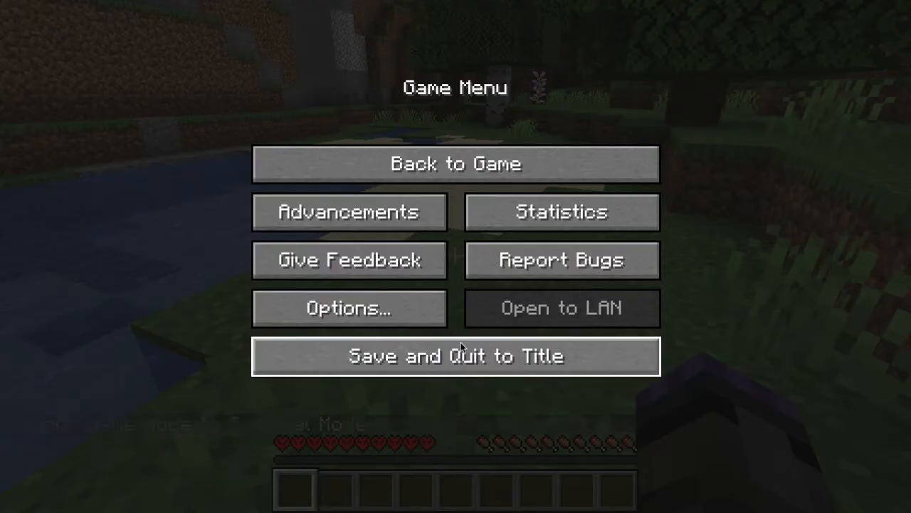
- Save and quit to title, then open the Singleplayer world list
{"action": "left_click", "coordinate": [455, 356]}
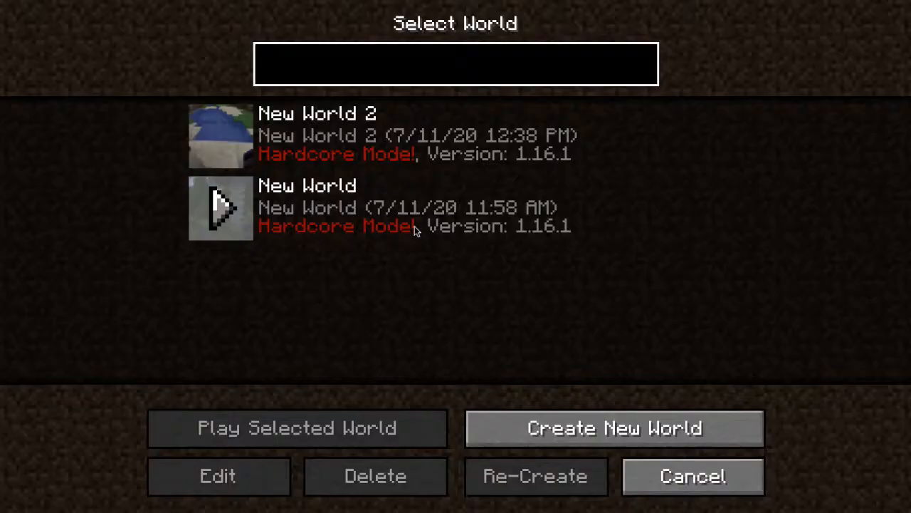
{"action": "left_click", "coordinate": [428, 136]}
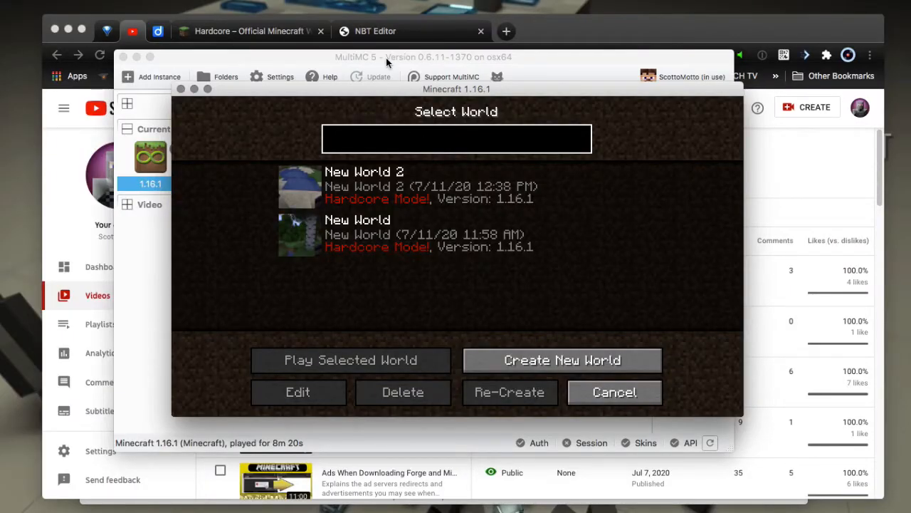
- Open the 1.16.1 instance's Minecraft folder from MultiMC's context menu
{"action": "left_click", "coordinate": [615, 392]}
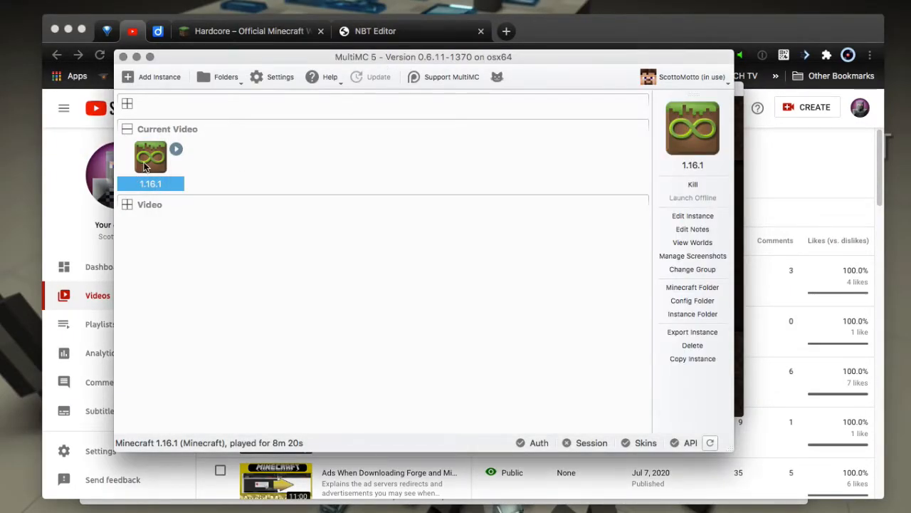
{"action": "right_click", "coordinate": [151, 157]}
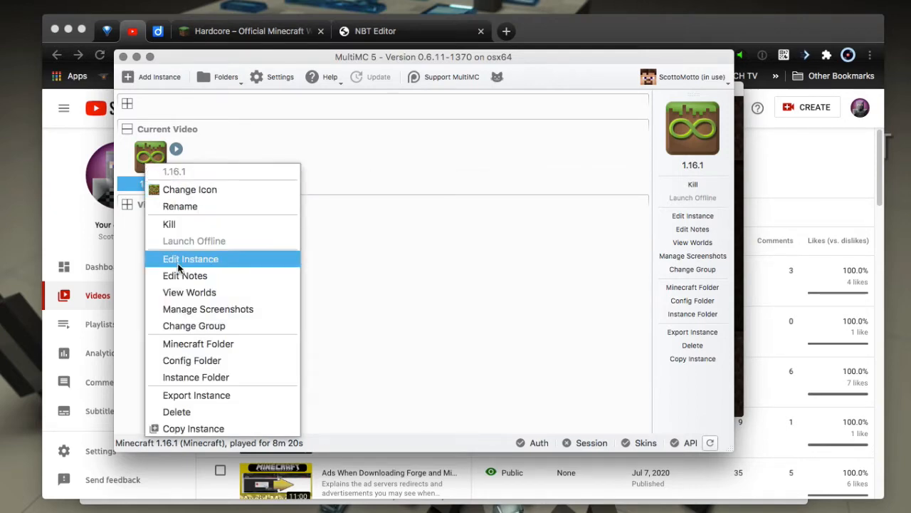
{"action": "mouse_move", "coordinate": [198, 344]}
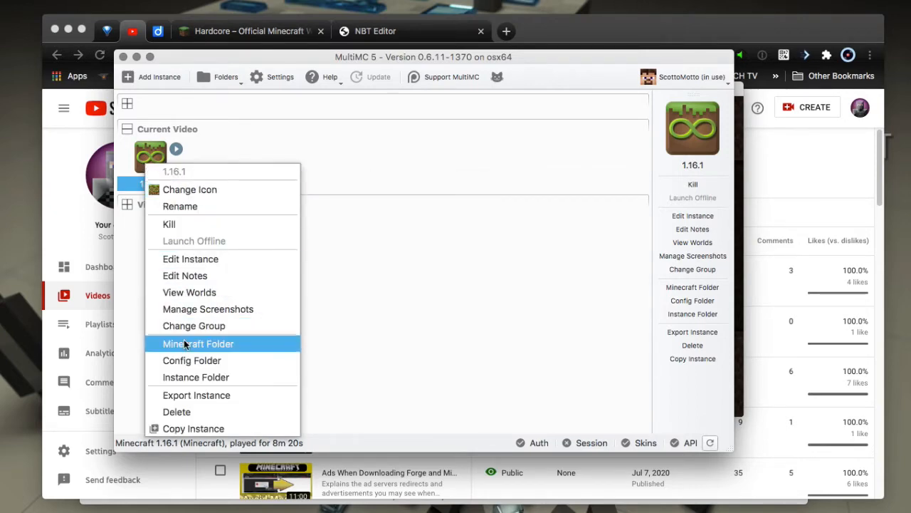
{"action": "left_click", "coordinate": [198, 344]}
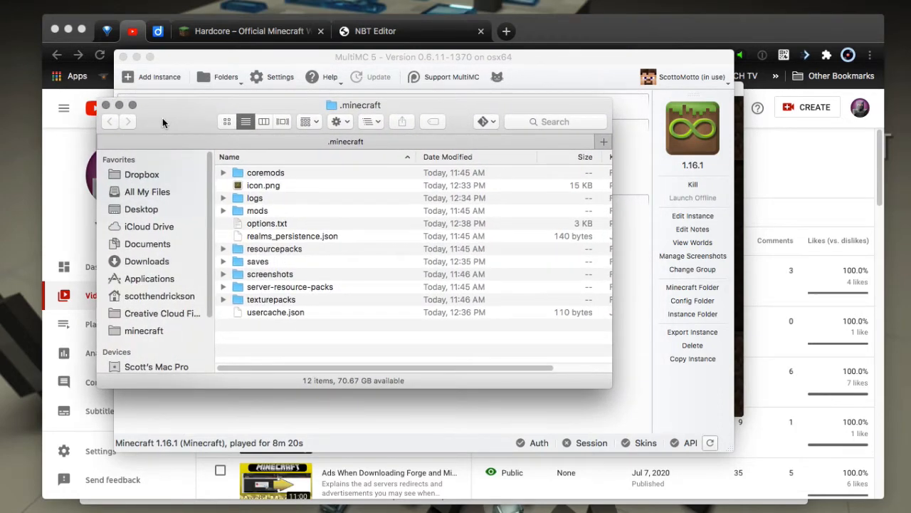
{"action": "mouse_move", "coordinate": [263, 95]}
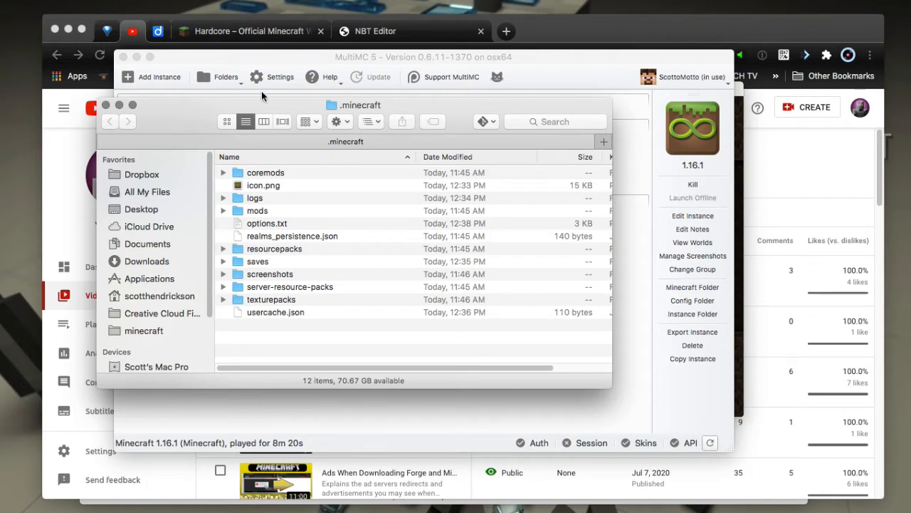
{"action": "mouse_move", "coordinate": [187, 137]}
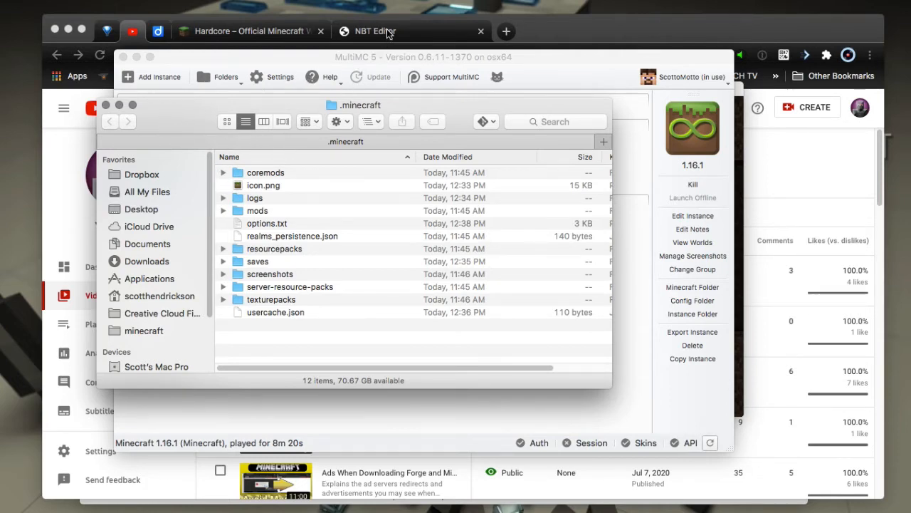
- Switch to the webNBT tab and reload it to clear old data
{"action": "left_click", "coordinate": [372, 31]}
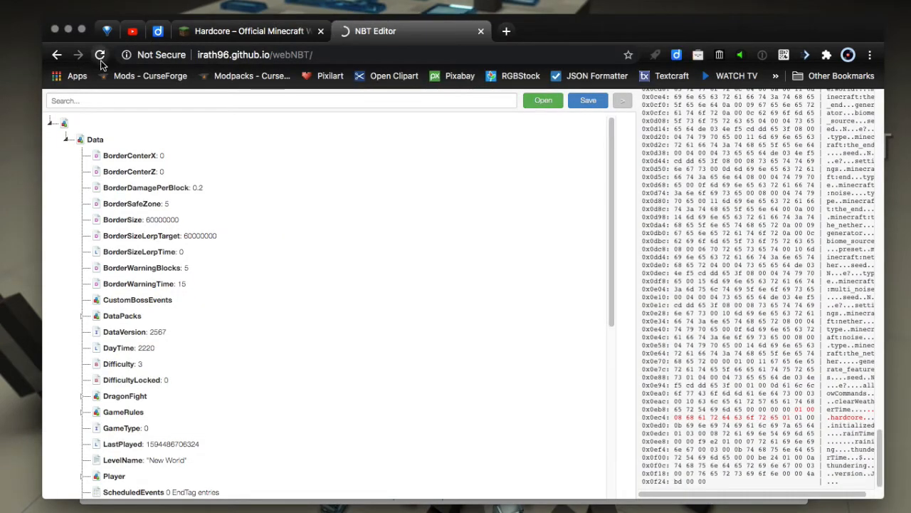
{"action": "left_click", "coordinate": [99, 54]}
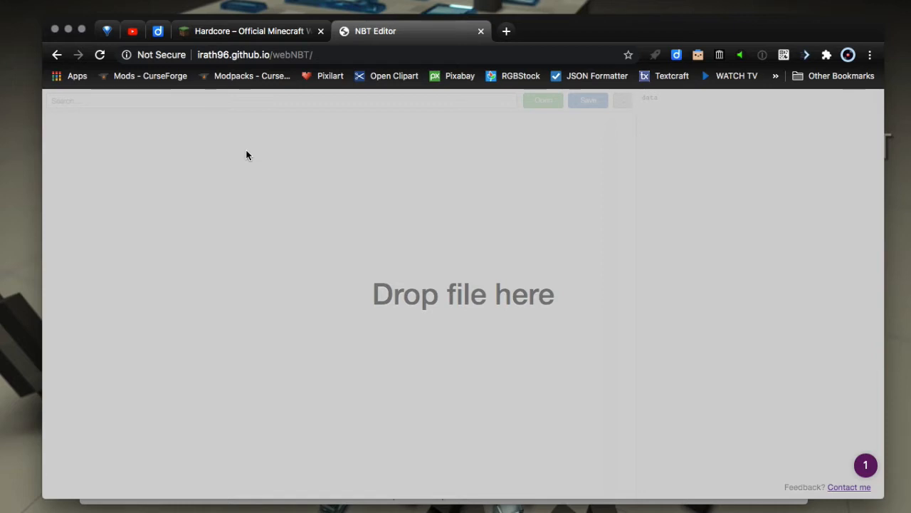
{"action": "mouse_move", "coordinate": [809, 148]}
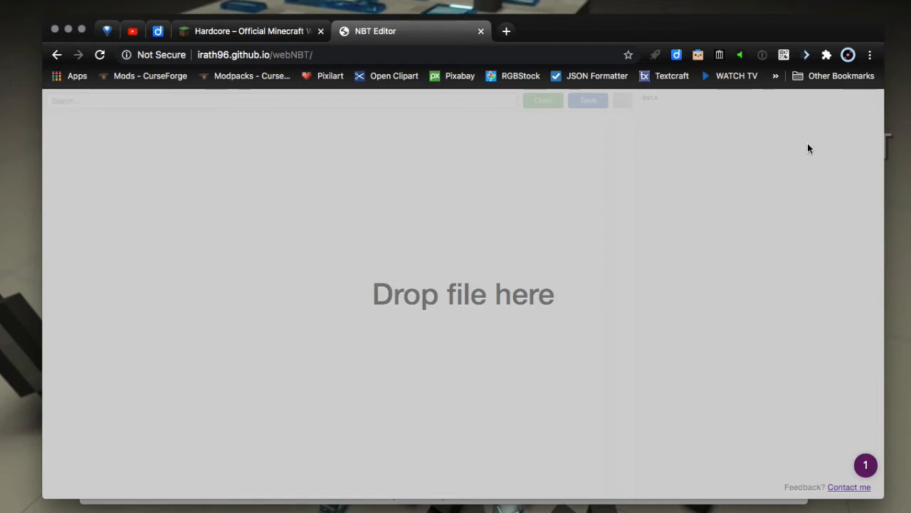
{"action": "mouse_move", "coordinate": [171, 305]}
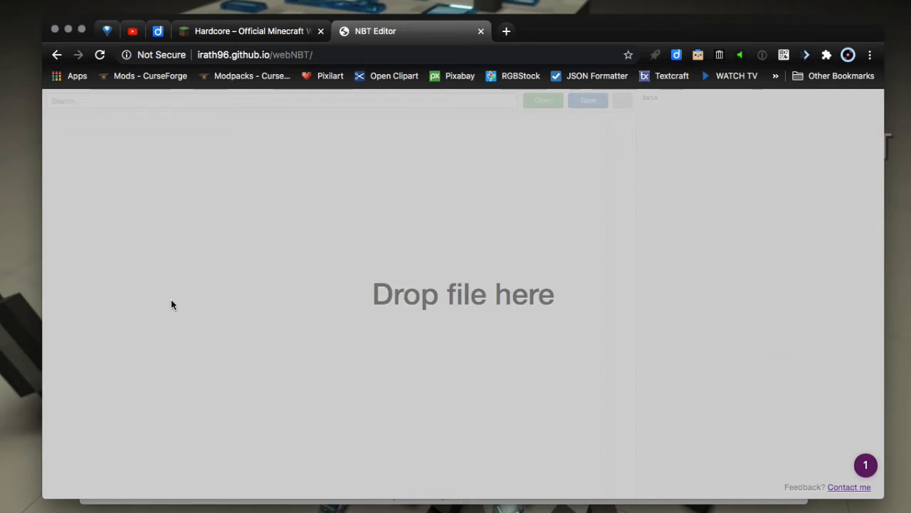
{"action": "mouse_move", "coordinate": [443, 119]}
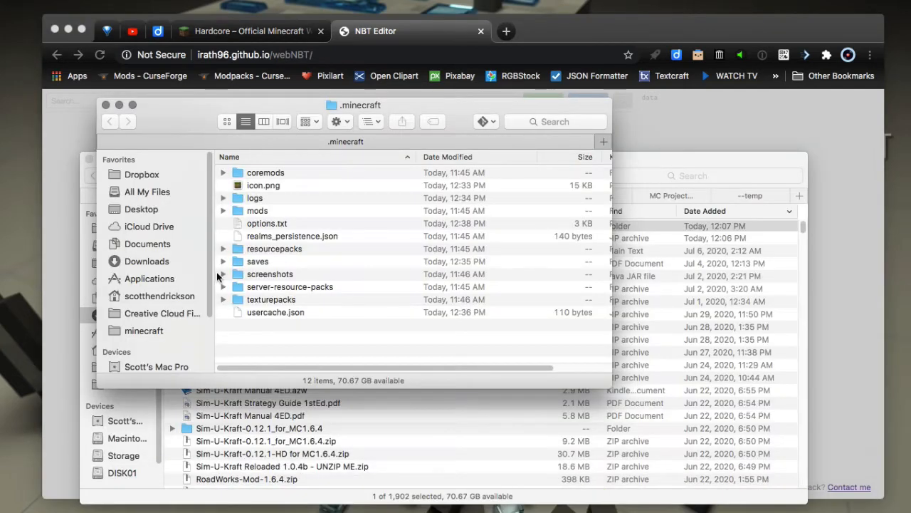
- Browse to saves > New World 2 and load its level.dat into webNBT
{"action": "left_click", "coordinate": [305, 121]}
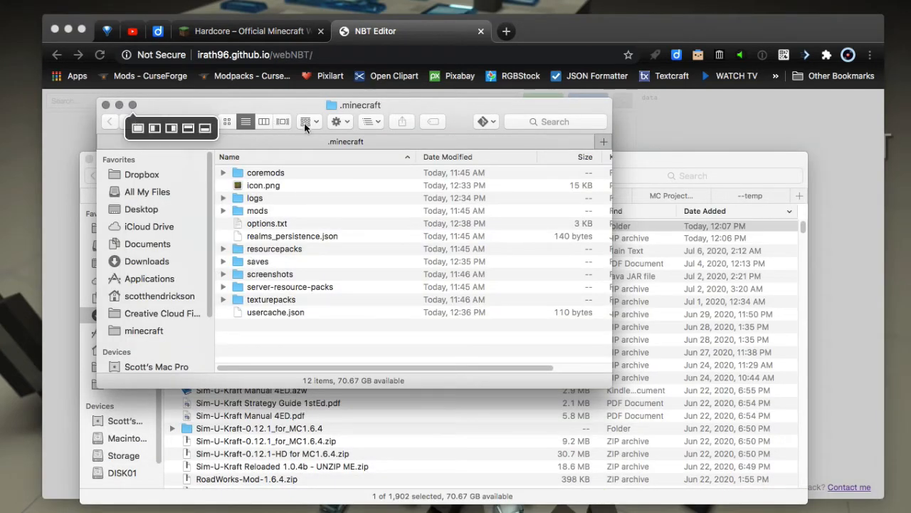
{"action": "double_click", "coordinate": [258, 261]}
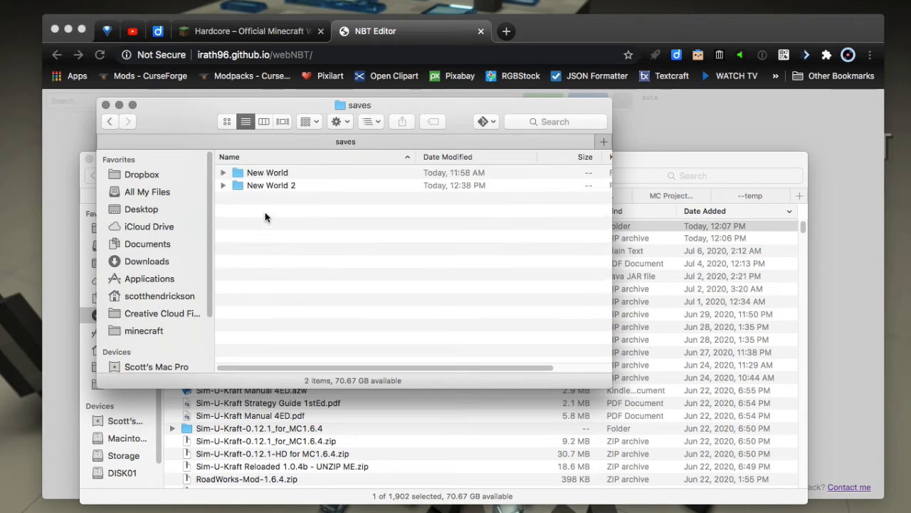
{"action": "double_click", "coordinate": [270, 186]}
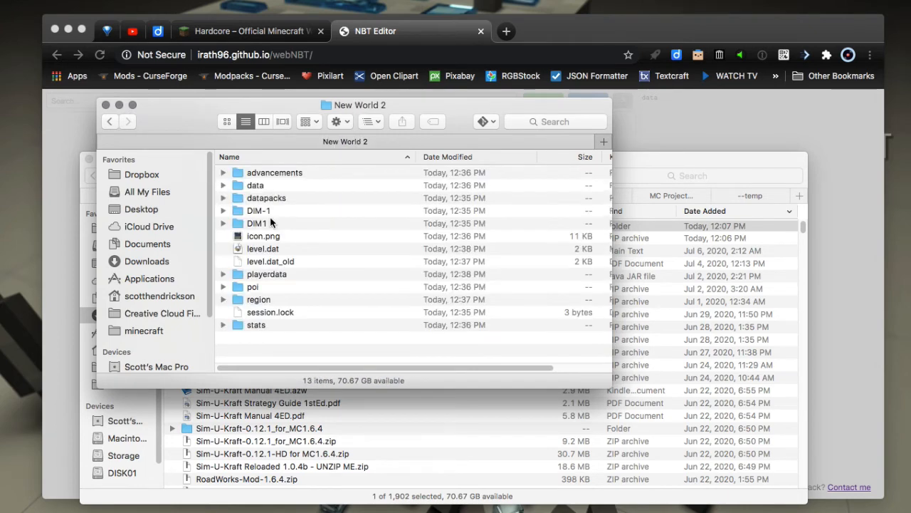
{"action": "left_click", "coordinate": [262, 249]}
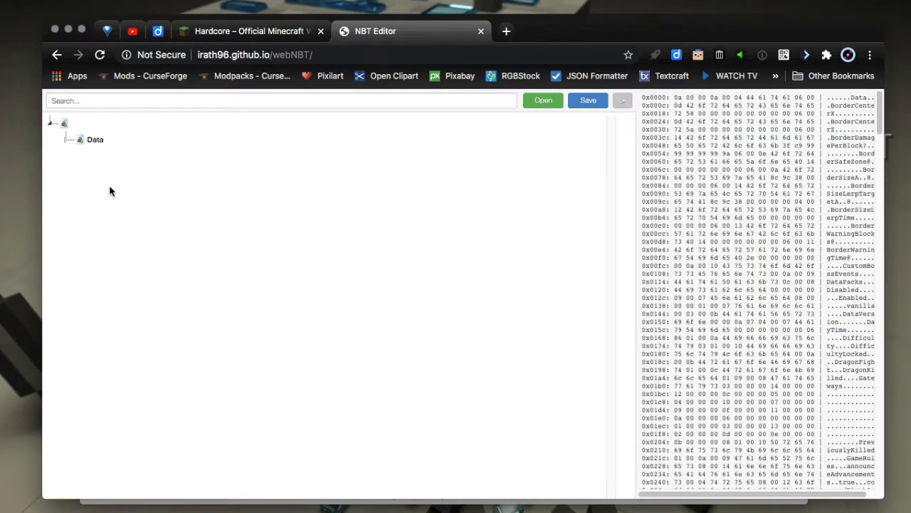
{"action": "mouse_move", "coordinate": [308, 196]}
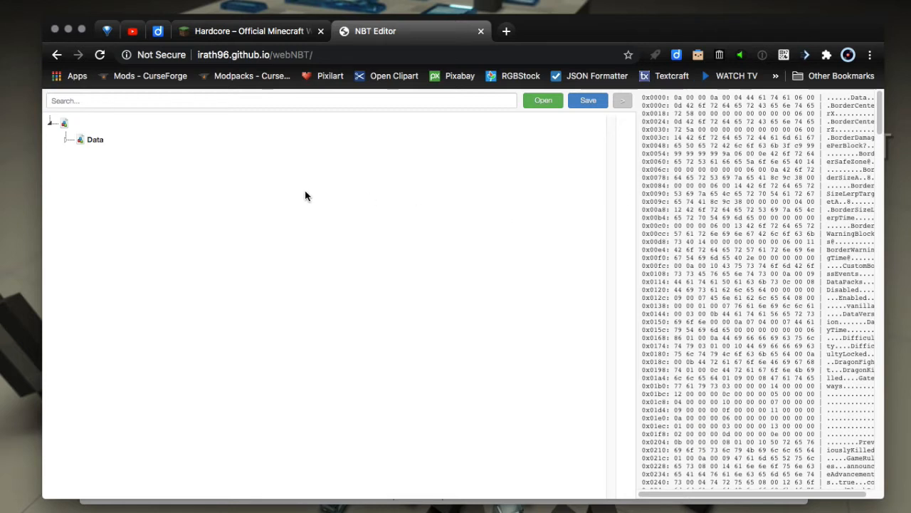
{"action": "mouse_move", "coordinate": [91, 162]}
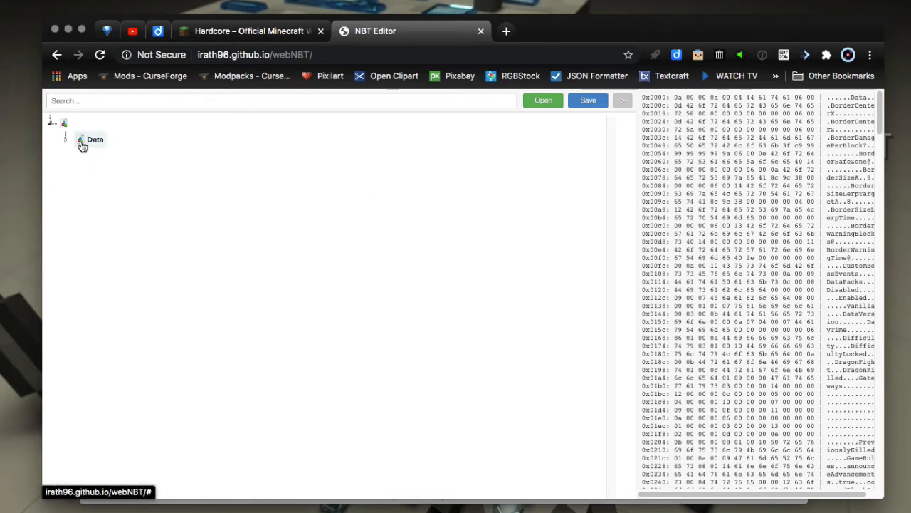
- Expand Data, find WorldGenSettings > hardcore, and set it to 0
{"action": "left_click", "coordinate": [80, 139]}
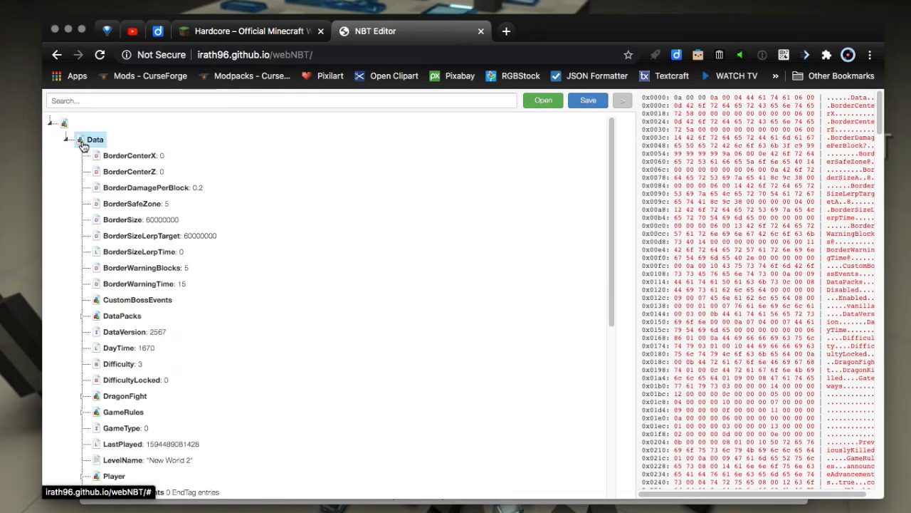
{"action": "mouse_move", "coordinate": [124, 417]}
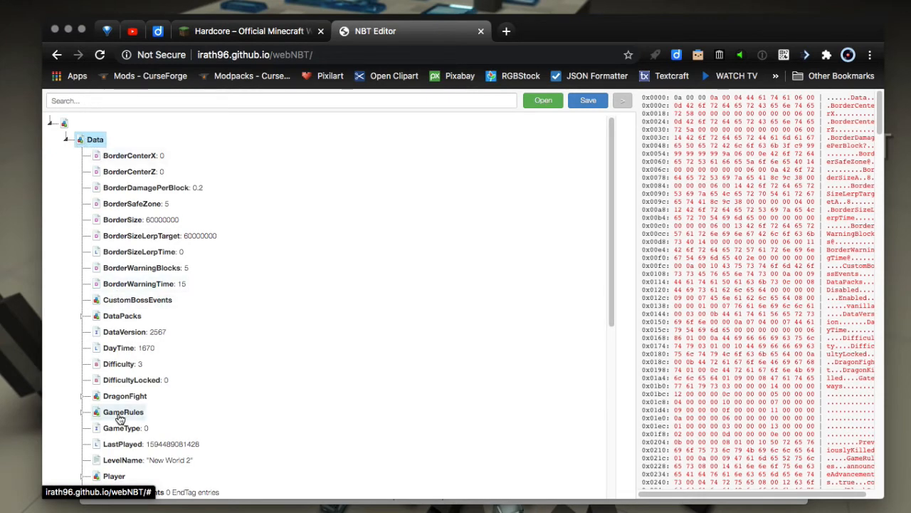
{"action": "scroll", "scroll_direction": "down", "scroll_amount": 3}
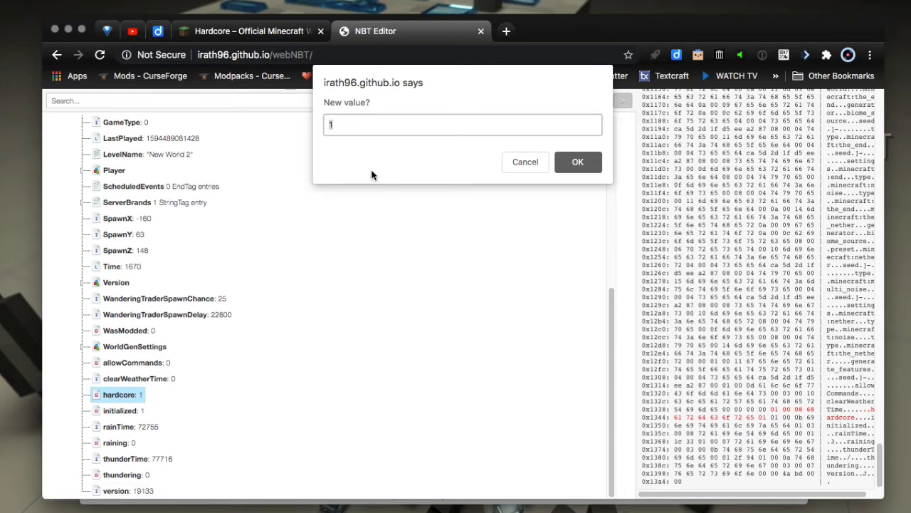
{"action": "left_click", "coordinate": [578, 162]}
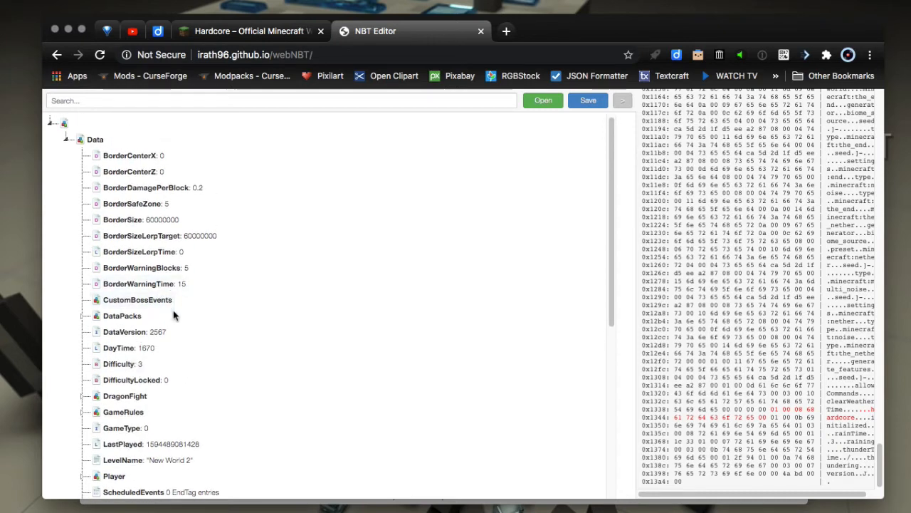
{"action": "mouse_move", "coordinate": [119, 368]}
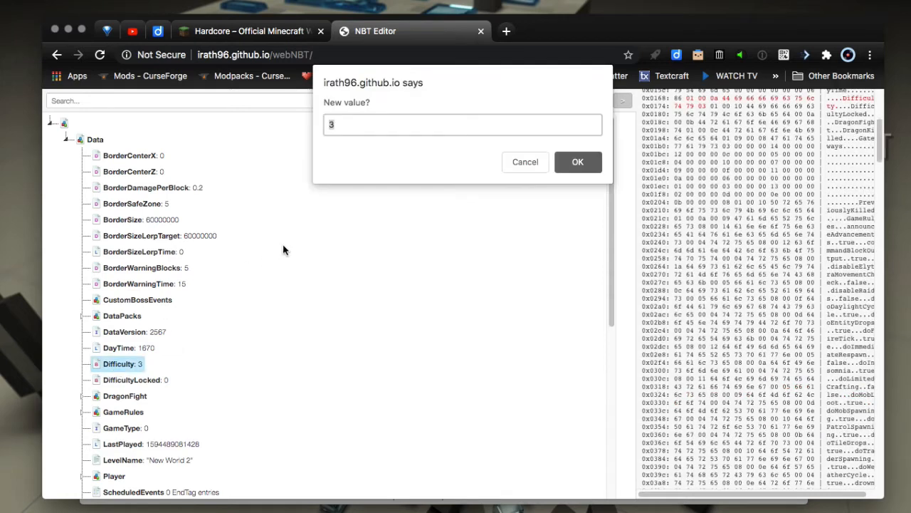
- Set Difficulty to 2 and allowCommands to 1 in level.dat
{"action": "type", "text": "2"}
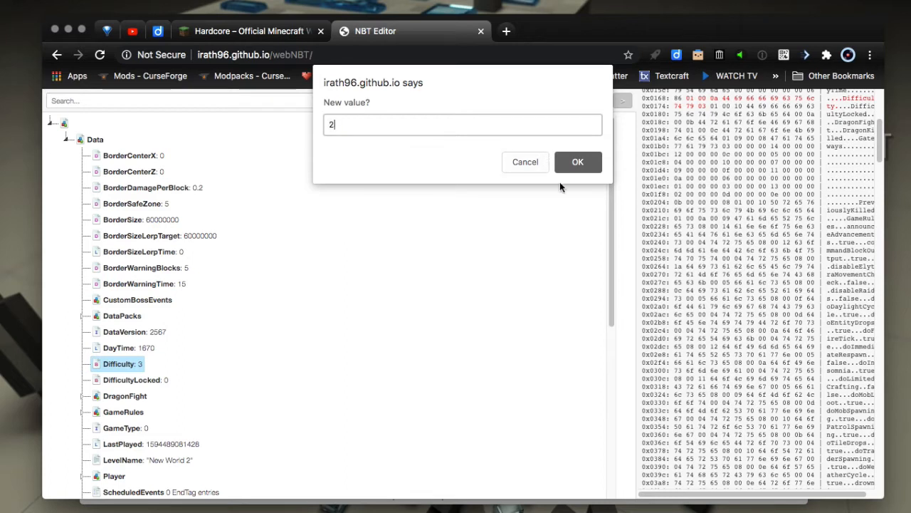
{"action": "left_click", "coordinate": [578, 162]}
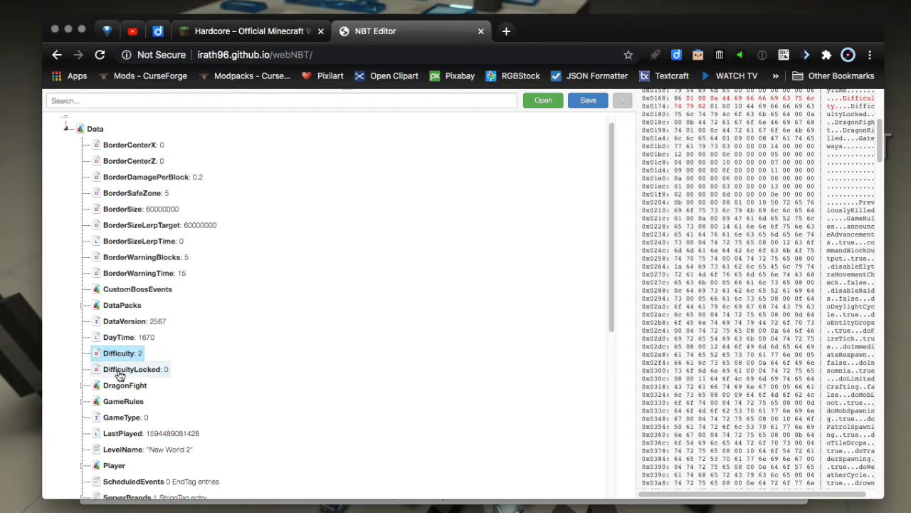
{"action": "scroll", "scroll_direction": "down", "scroll_amount": 3}
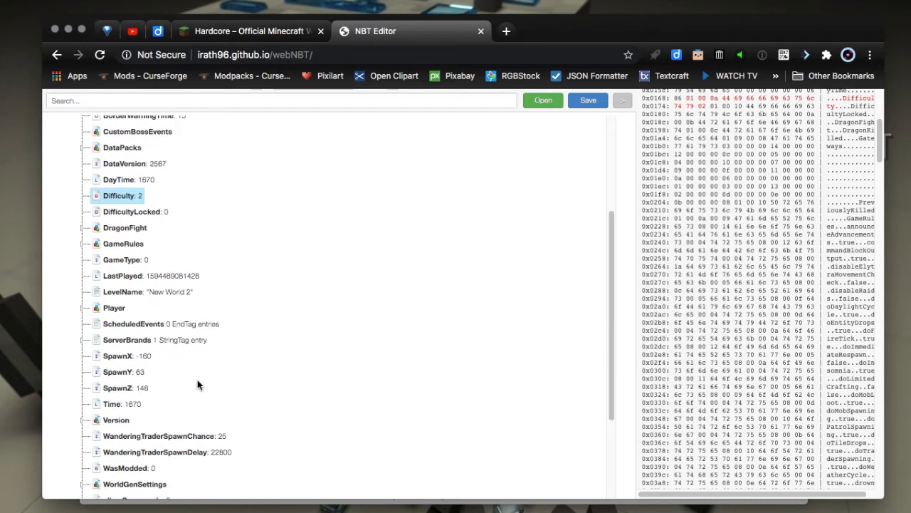
{"action": "scroll", "scroll_direction": "down", "scroll_amount": 3}
{"action": "type", "text": "1"}
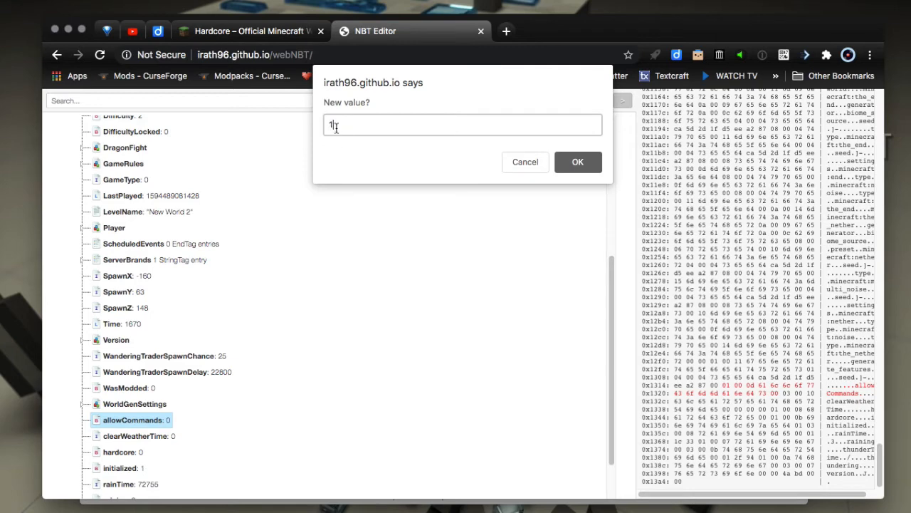
{"action": "left_click", "coordinate": [579, 161]}
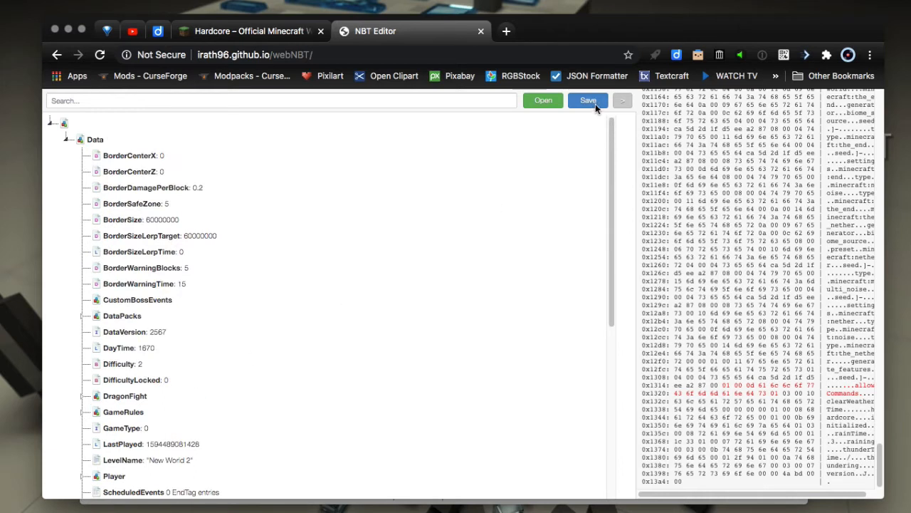
- Save the edited level.dat and replace New World 2's original with it
{"action": "left_click", "coordinate": [587, 100]}
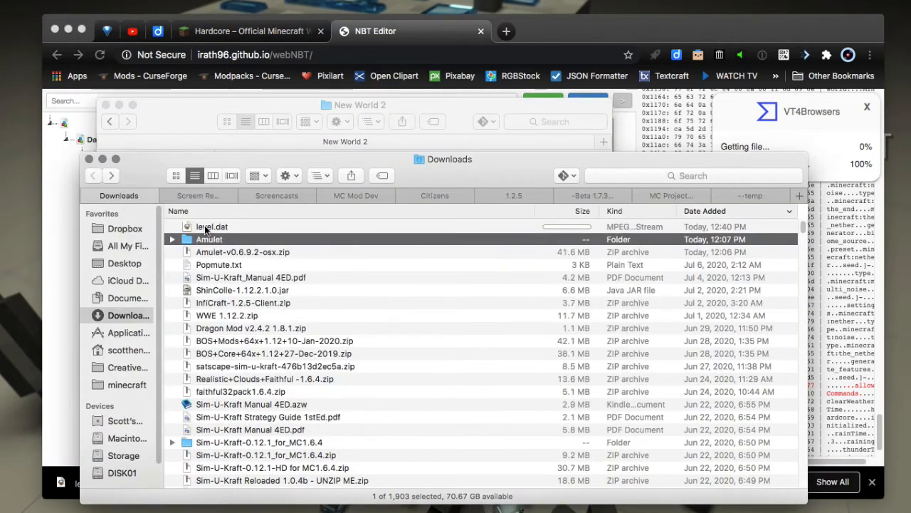
{"action": "left_click", "coordinate": [212, 226]}
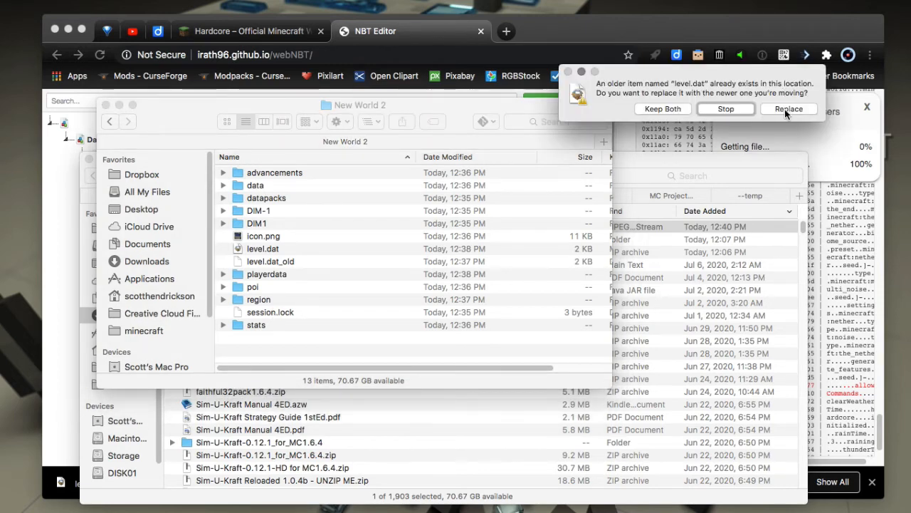
{"action": "left_click", "coordinate": [788, 108]}
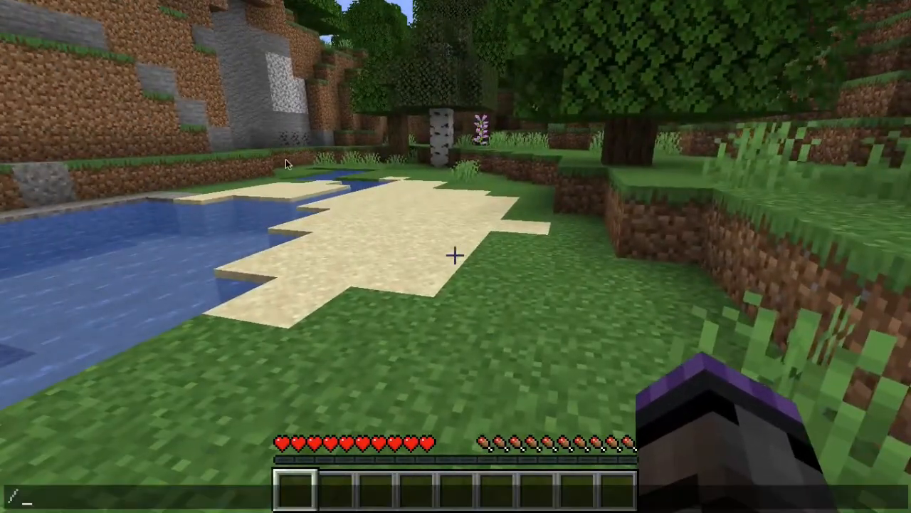
- Run a /gamemode command in chat to change your own game mode
{"action": "type", "text": "/gamemode adventure"}
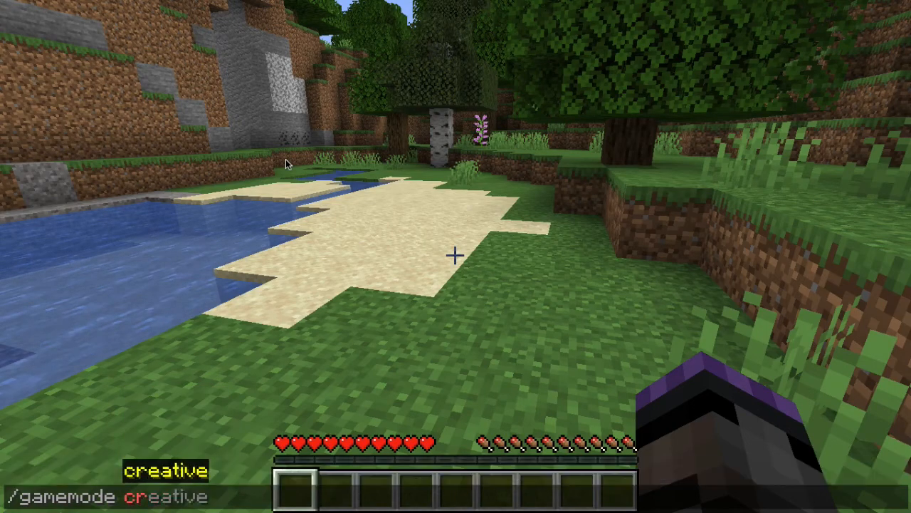
{"action": "key", "text": "Enter"}
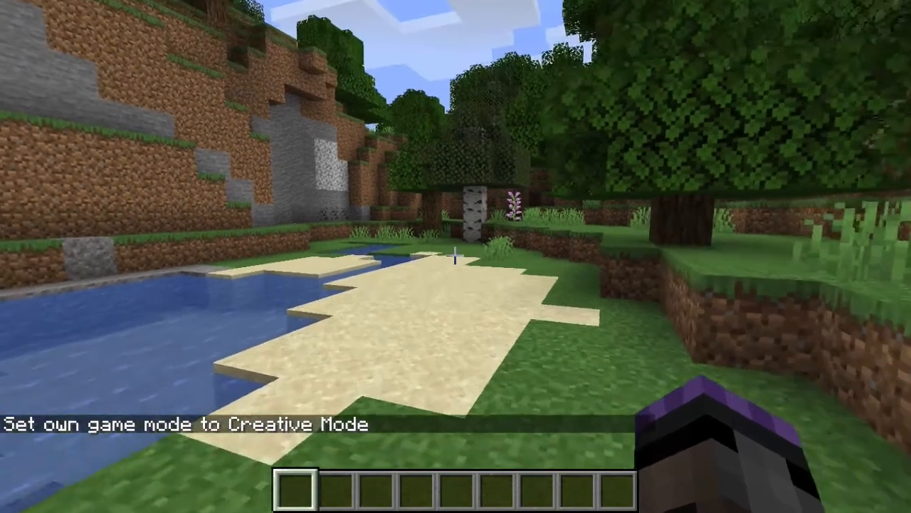
- Pause, save and quit to title, then reach the Select World list showing New World 2
{"action": "key", "text": "Escape"}
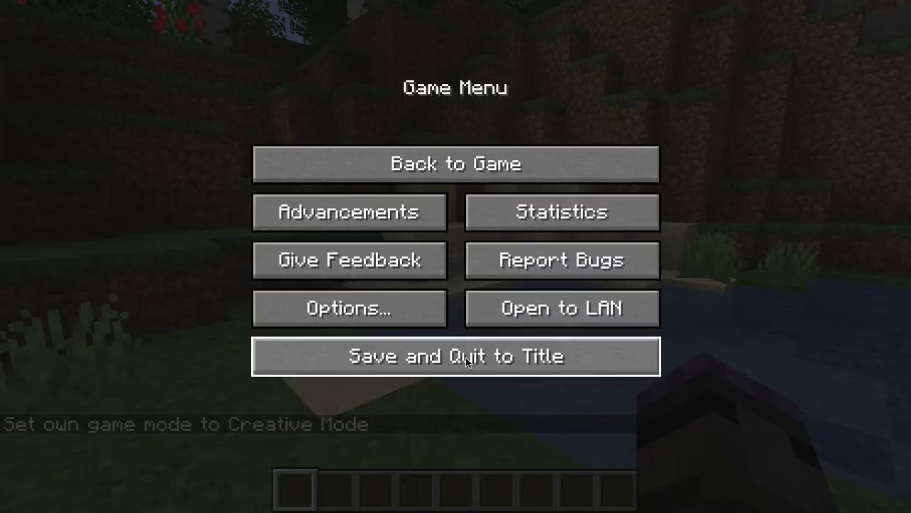
{"action": "left_click", "coordinate": [459, 356]}
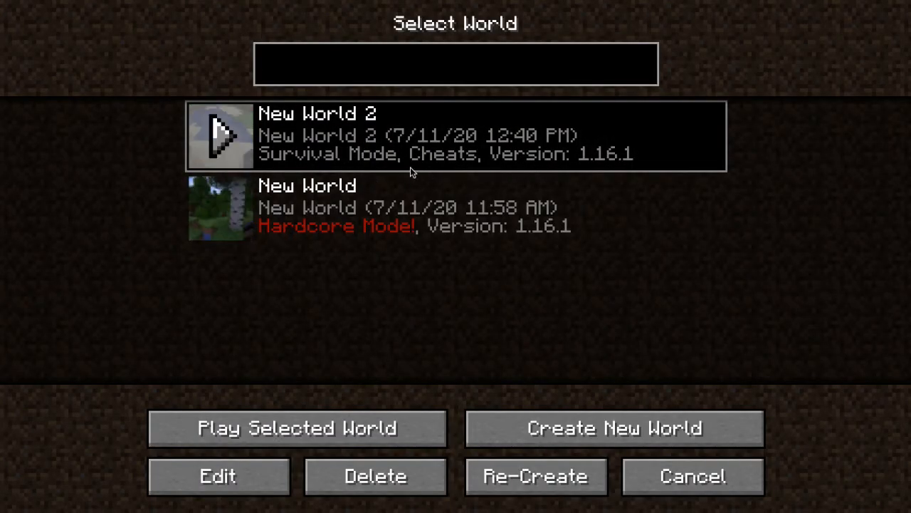
{"action": "mouse_move", "coordinate": [84, 322]}
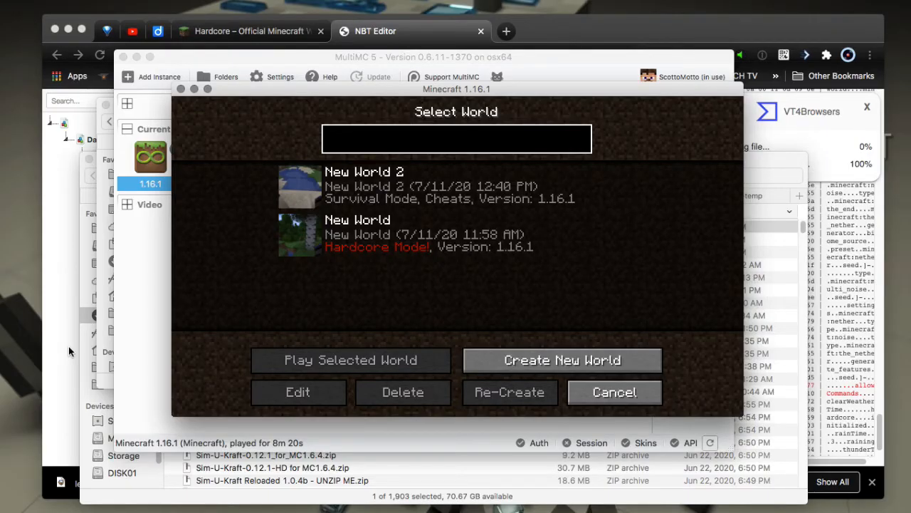
{"action": "left_click", "coordinate": [456, 138]}
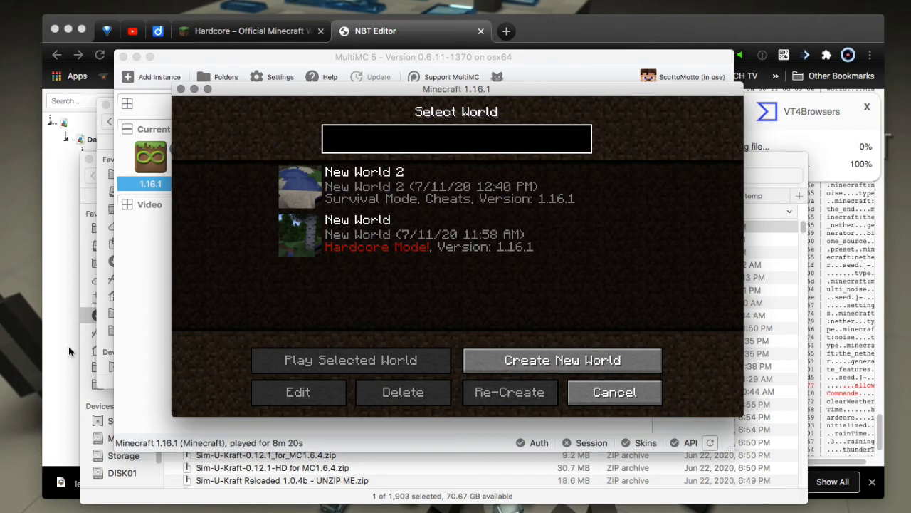
{"action": "mouse_move", "coordinate": [152, 351]}
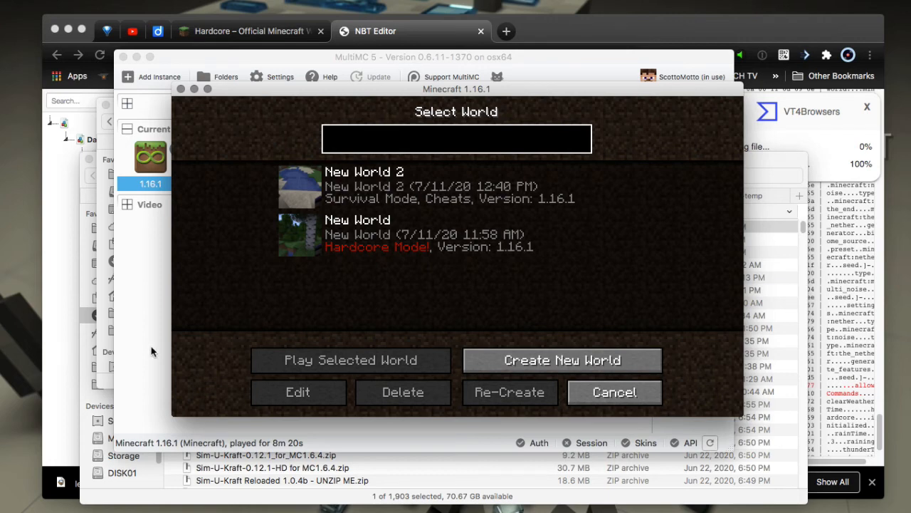